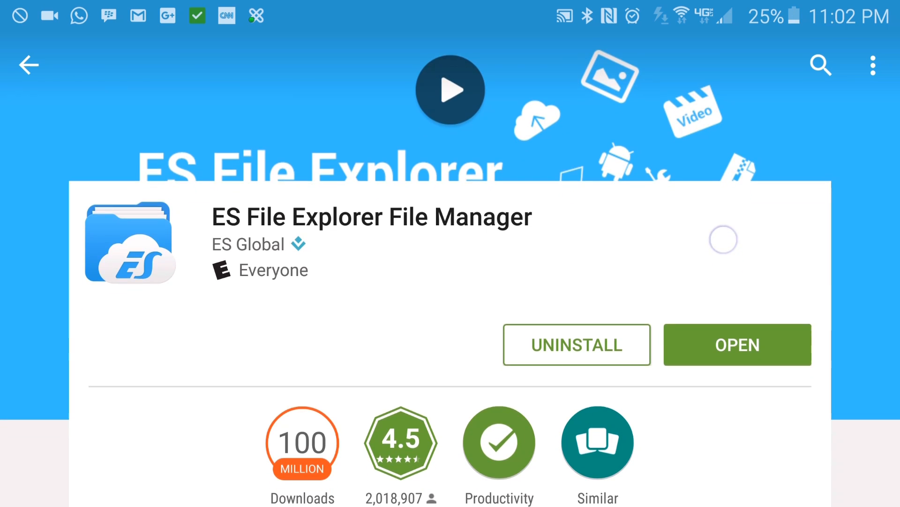
Locate the moto-carrera-1887 TXT file in sdcard > Watch Faces and bring up Recent Apps
{"action": "scroll", "scroll_direction": "down", "scroll_amount": 3}
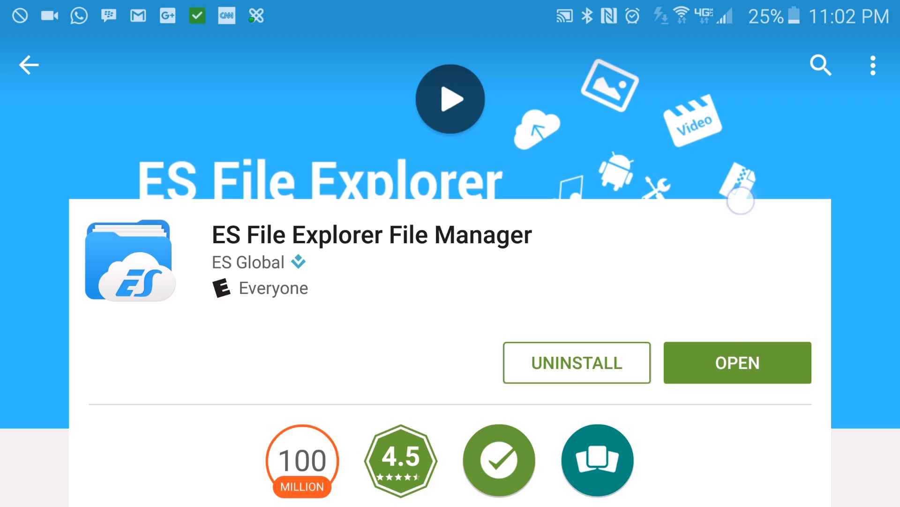
{"action": "scroll", "scroll_direction": "down", "scroll_amount": 3}
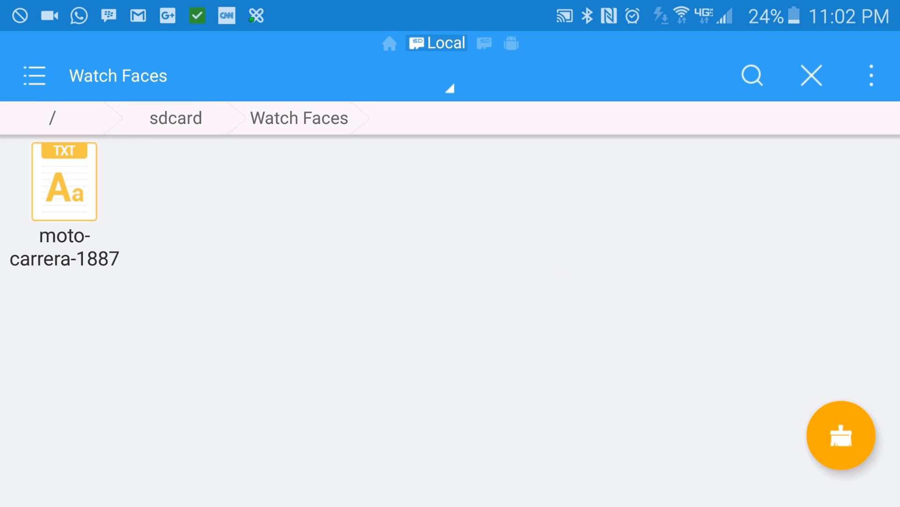
{"action": "left_click", "coordinate": [64, 206]}
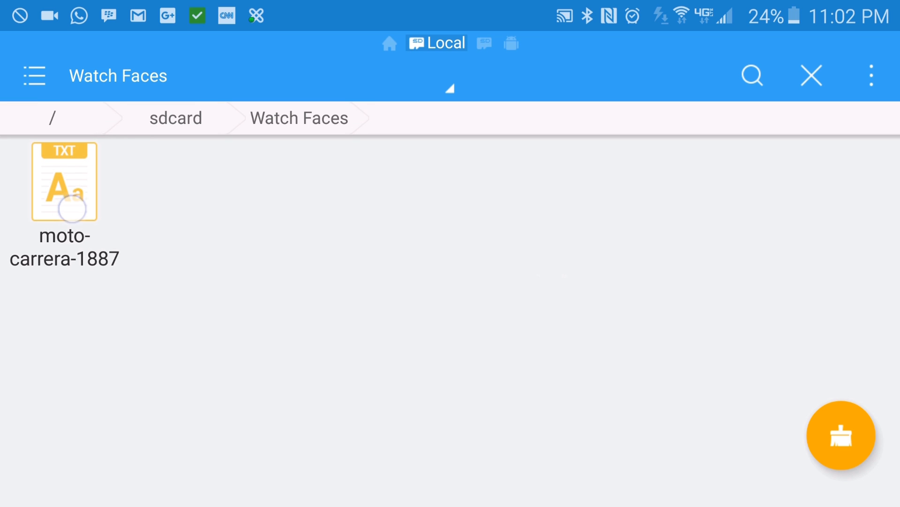
{"action": "left_click", "coordinate": [64, 181]}
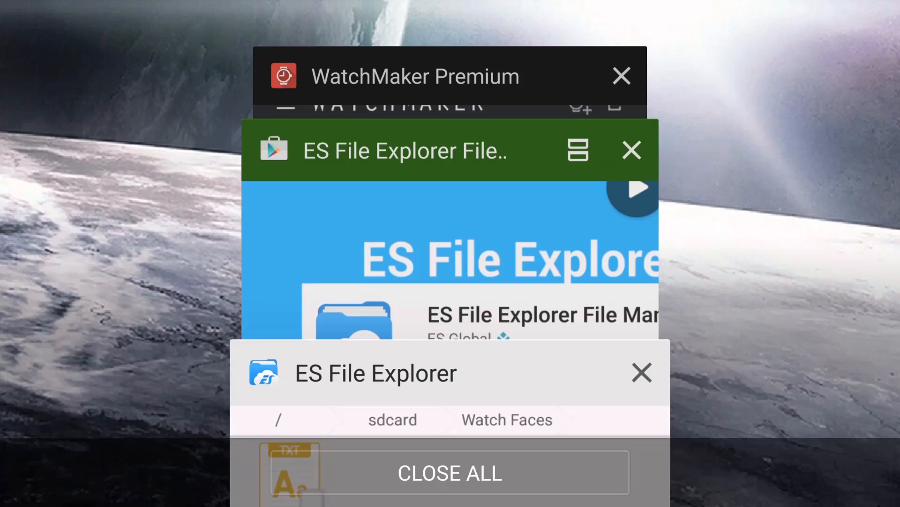
Switch to WatchMaker Premium and scroll its import browser through /storage/emulated/0
{"action": "left_click", "coordinate": [449, 472]}
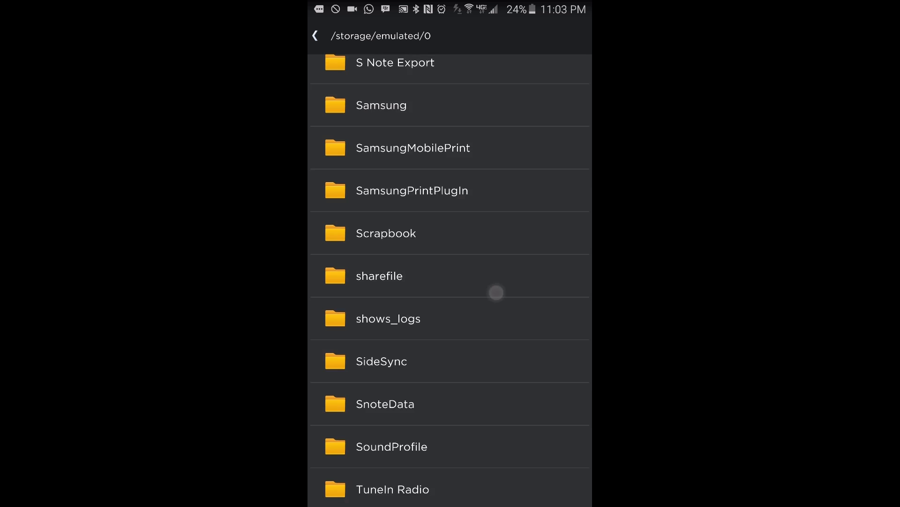
{"action": "scroll", "scroll_direction": "down", "scroll_amount": 3}
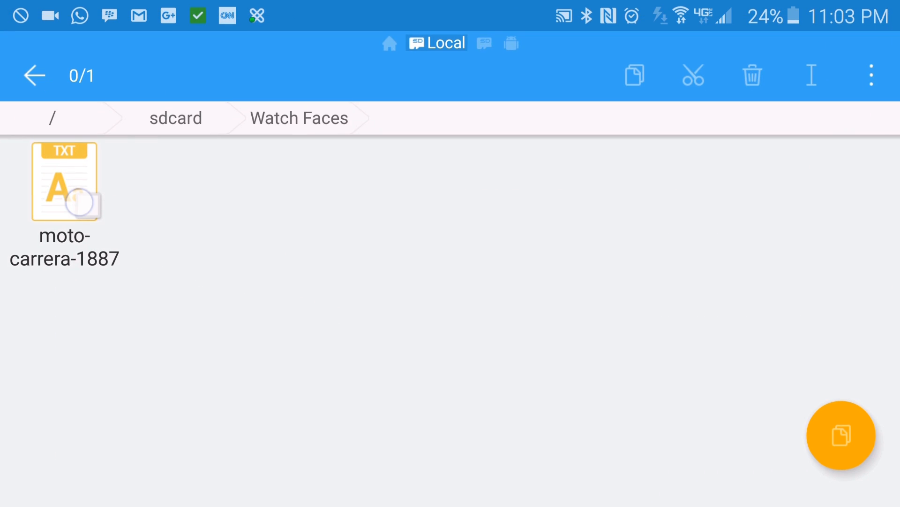
Rename the file to moto-carrera-1887-custom.watch and confirm with DONE
{"action": "left_click", "coordinate": [65, 181]}
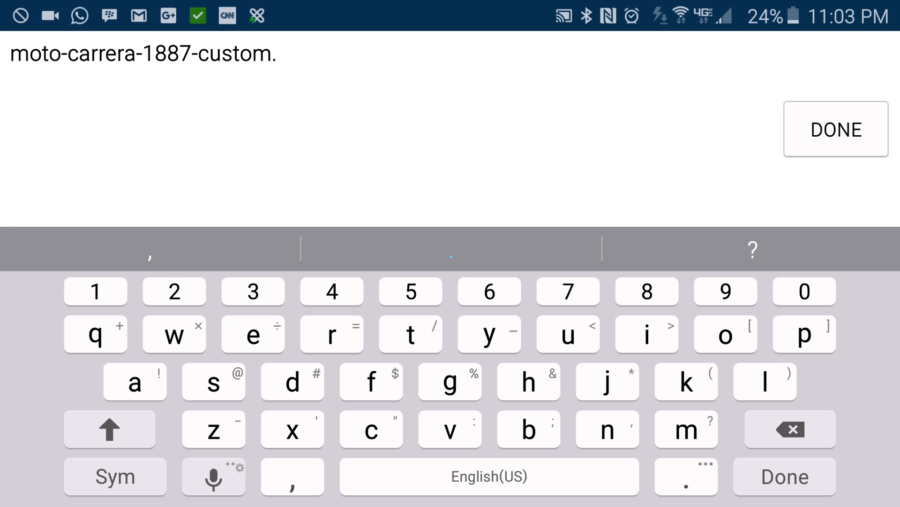
{"action": "type", "text": "wat"}
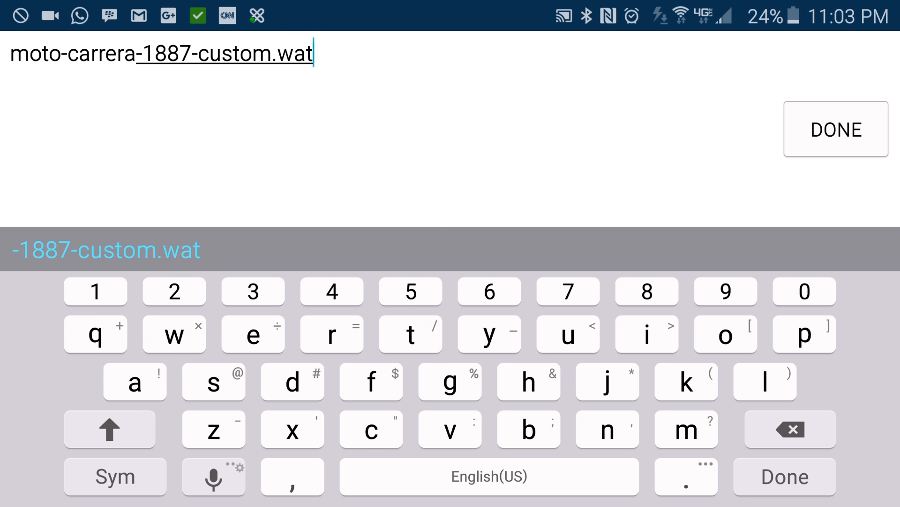
{"action": "type", "text": "ch"}
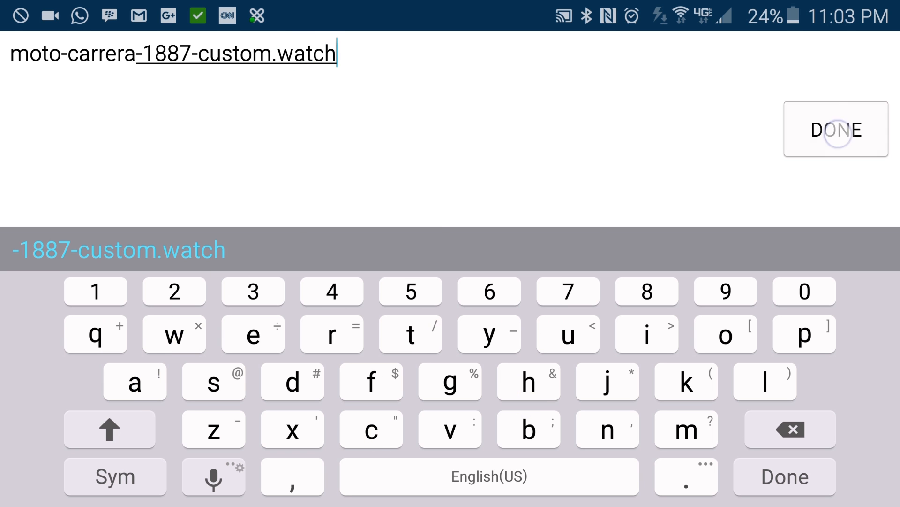
{"action": "left_click", "coordinate": [836, 128]}
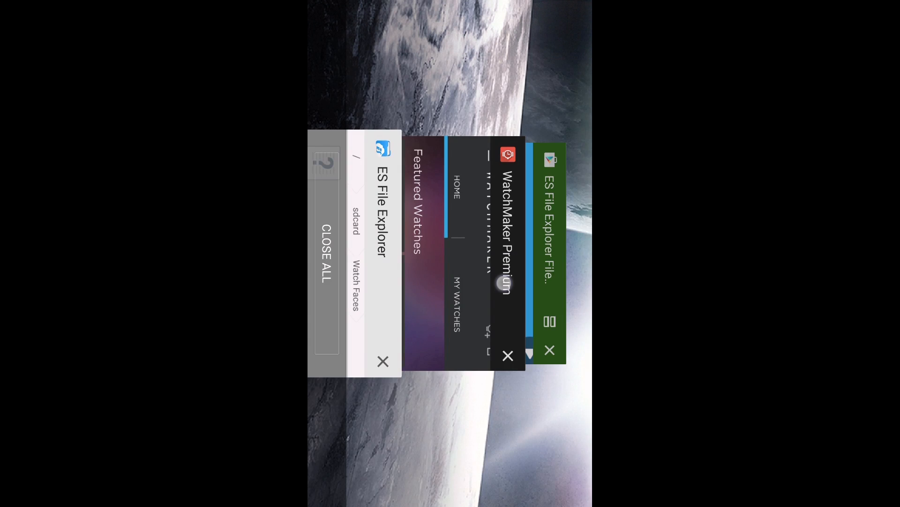
Import moto-carrera-1887-custom.watch from Watch Faces into WatchMaker and open Moto Carrera 1887 Custom
{"action": "left_click", "coordinate": [508, 246]}
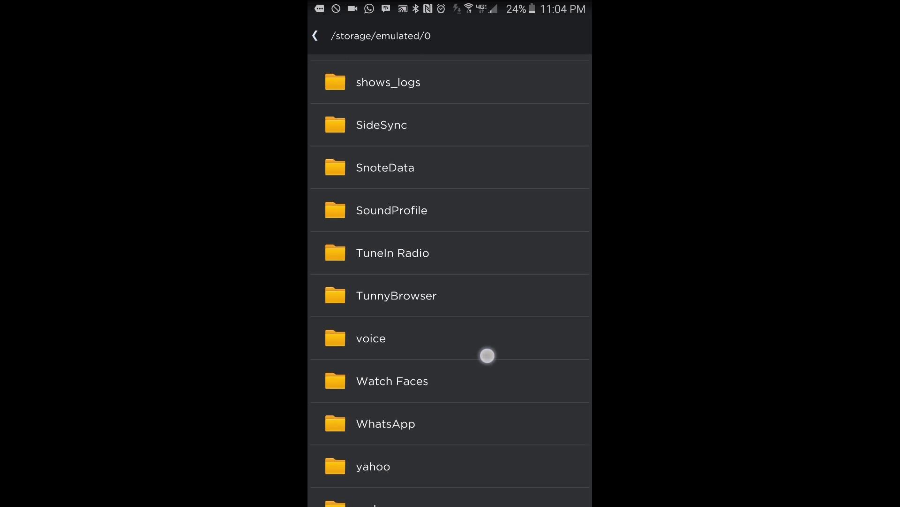
{"action": "left_click", "coordinate": [392, 380]}
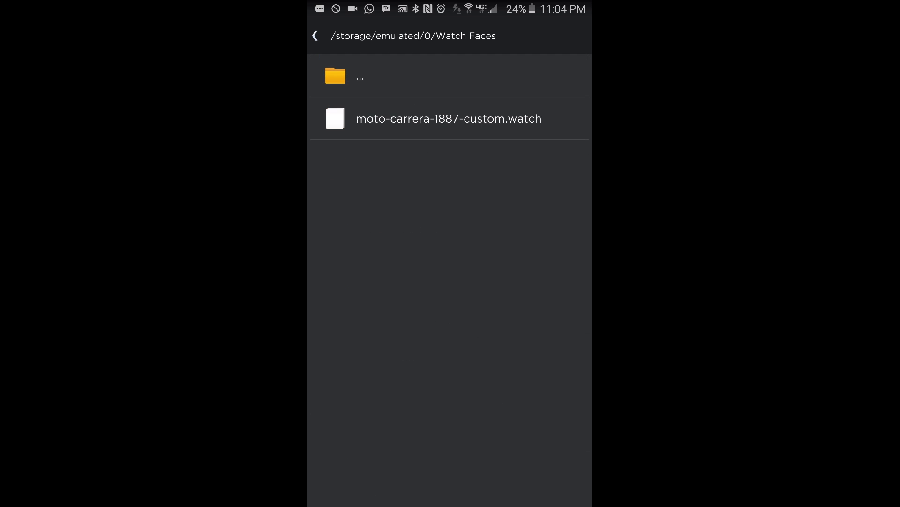
{"action": "left_click", "coordinate": [450, 118]}
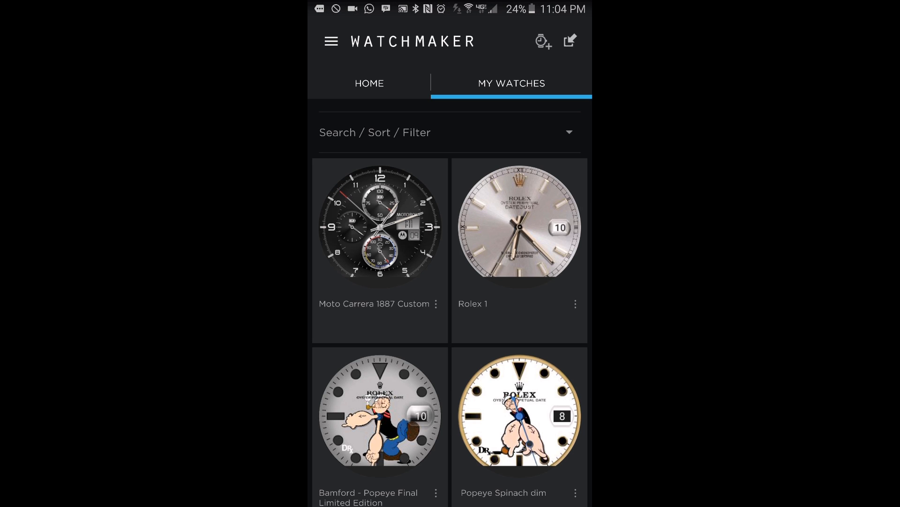
{"action": "left_click", "coordinate": [380, 226]}
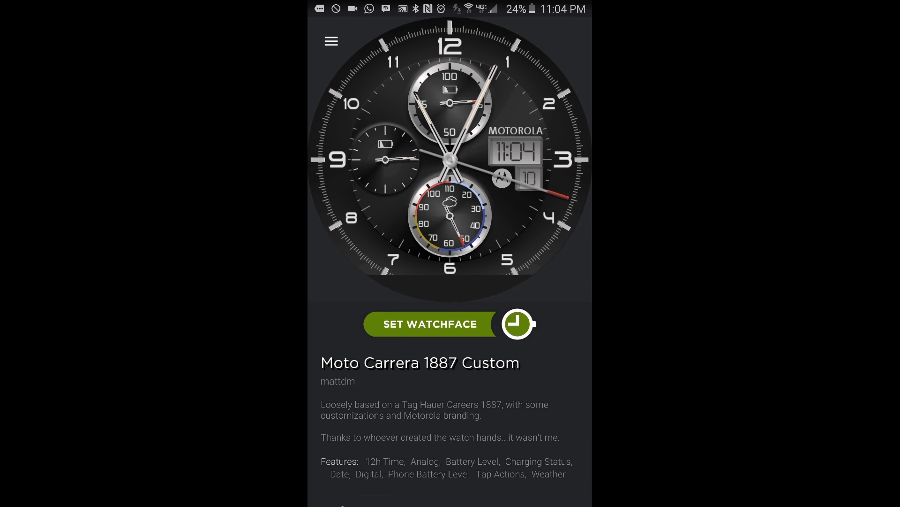